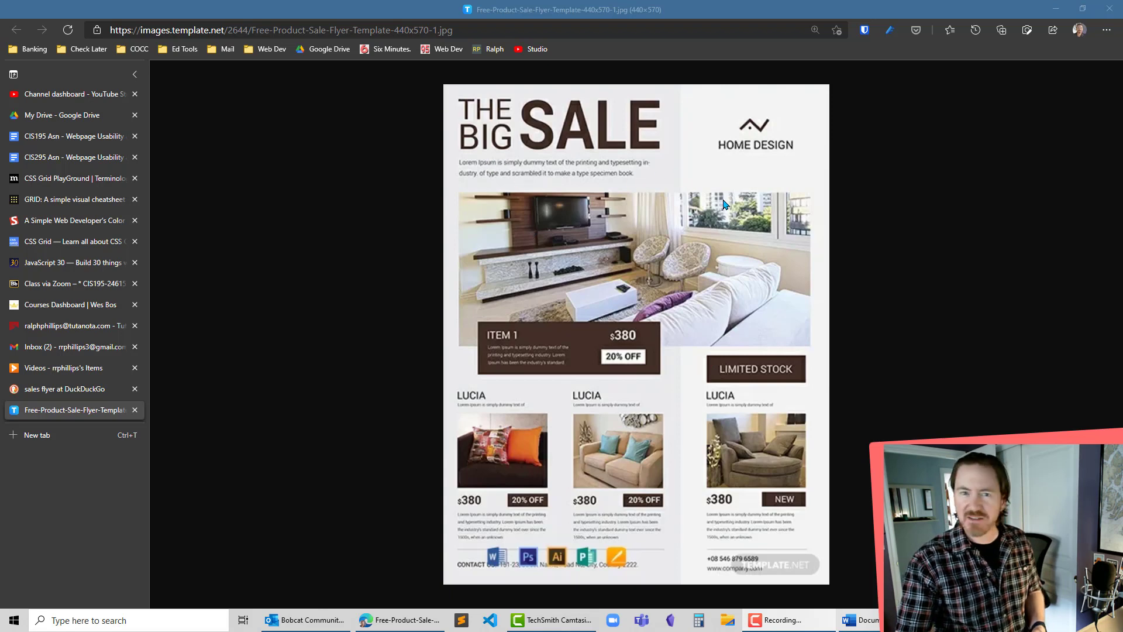
{"action": "mouse_move", "coordinate": [686, 265]}
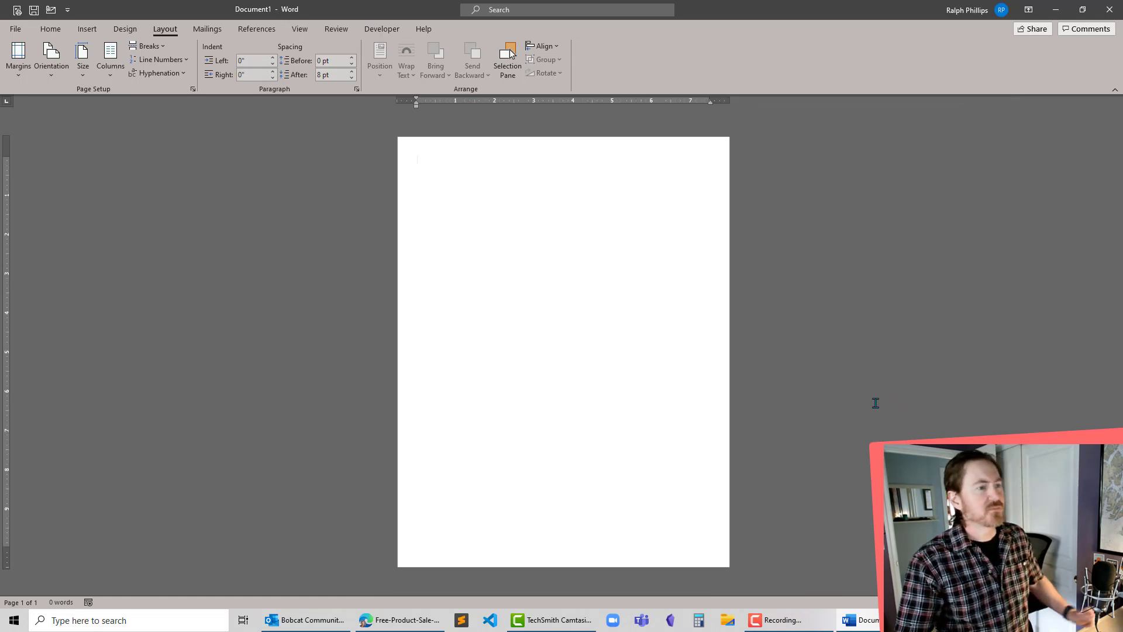
Start the Draw Table pencil from the Insert > Table menu
{"action": "left_click", "coordinate": [86, 28]}
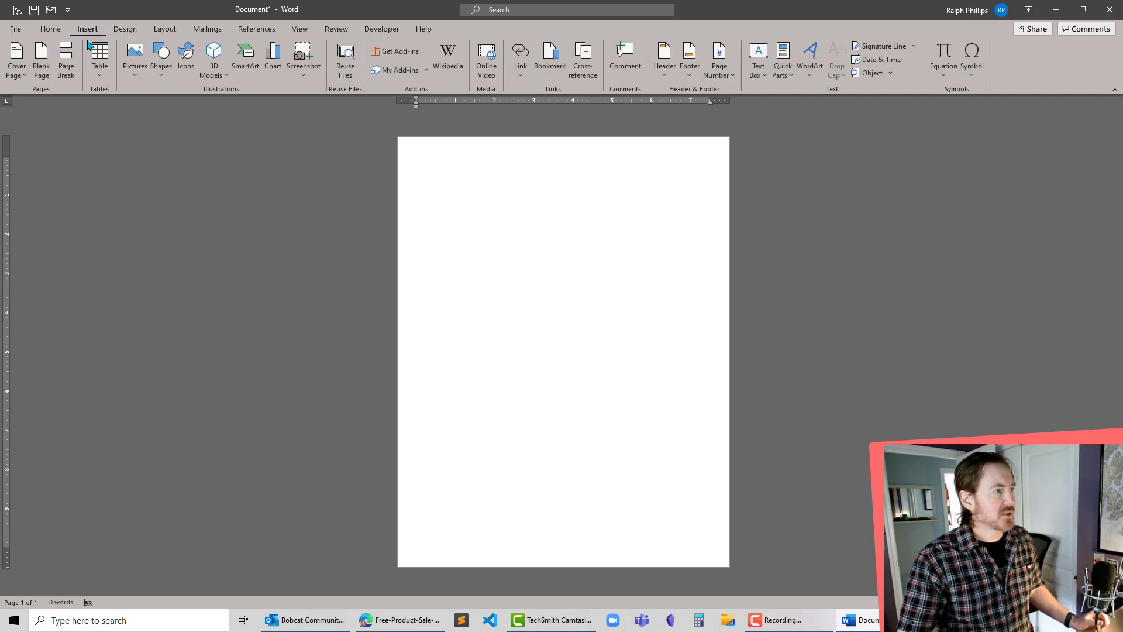
{"action": "left_click", "coordinate": [98, 58]}
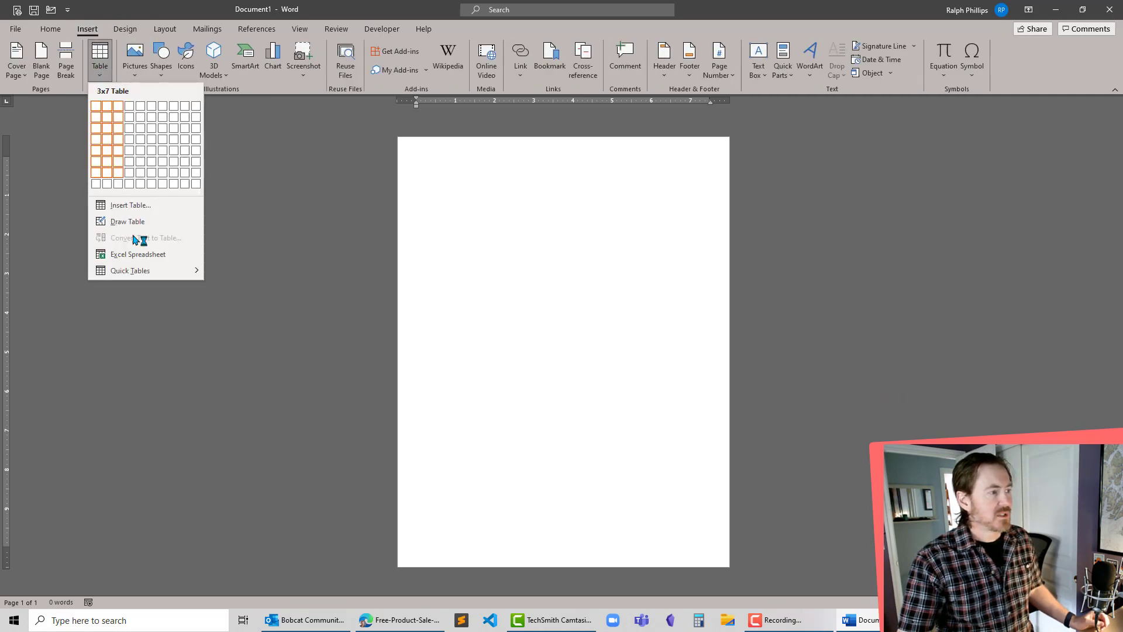
{"action": "mouse_move", "coordinate": [128, 221]}
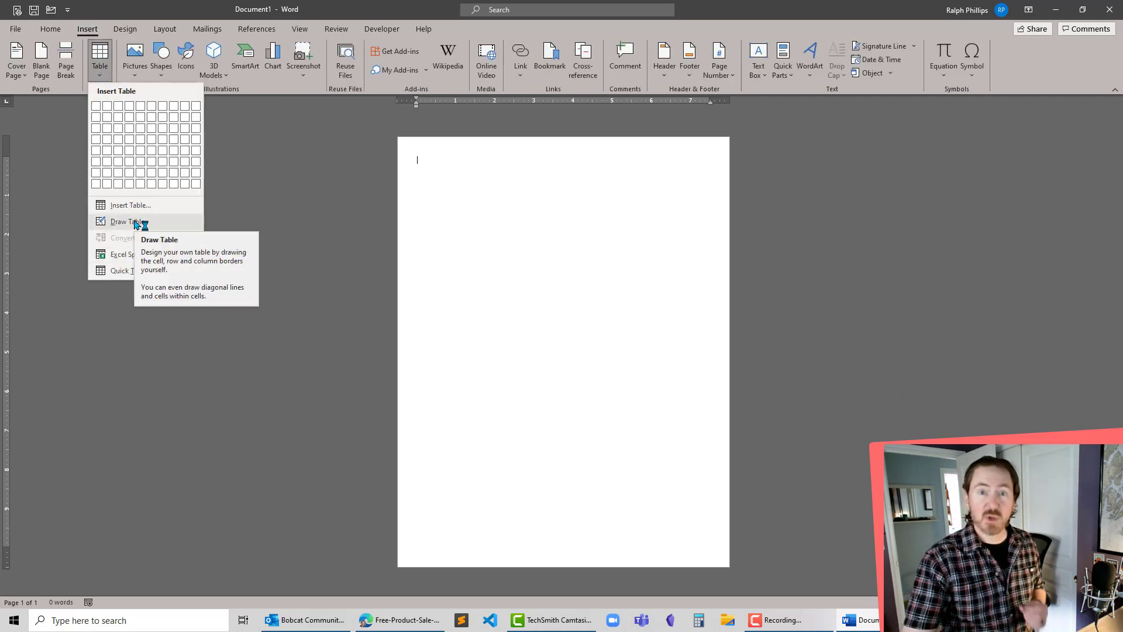
{"action": "left_click", "coordinate": [125, 221]}
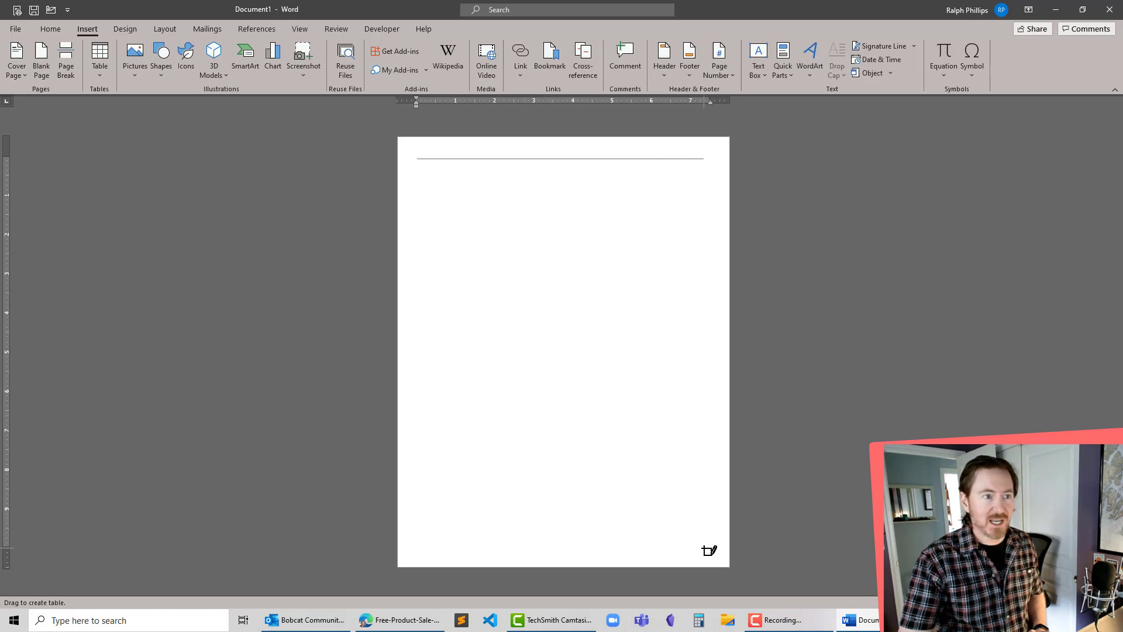
Draw a page-sized table frame, then split it with a horizontal line near the top and a vertical line in the lower area
{"action": "left_click_drag", "start_coordinate": [416, 157], "coordinate": [716, 548]}
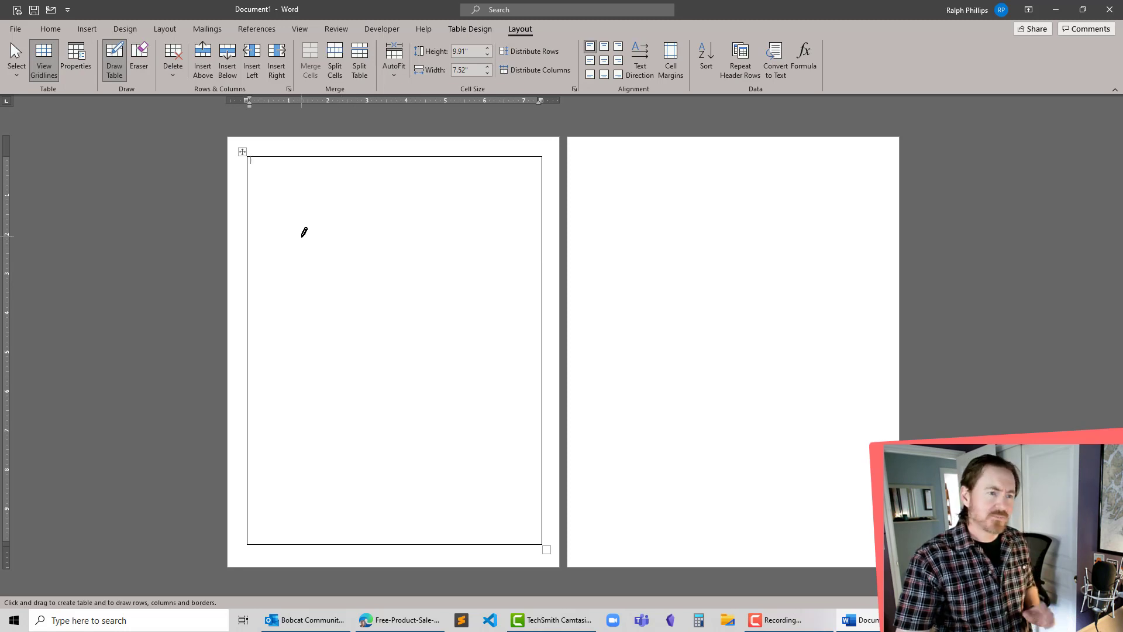
{"action": "mouse_move", "coordinate": [299, 237]}
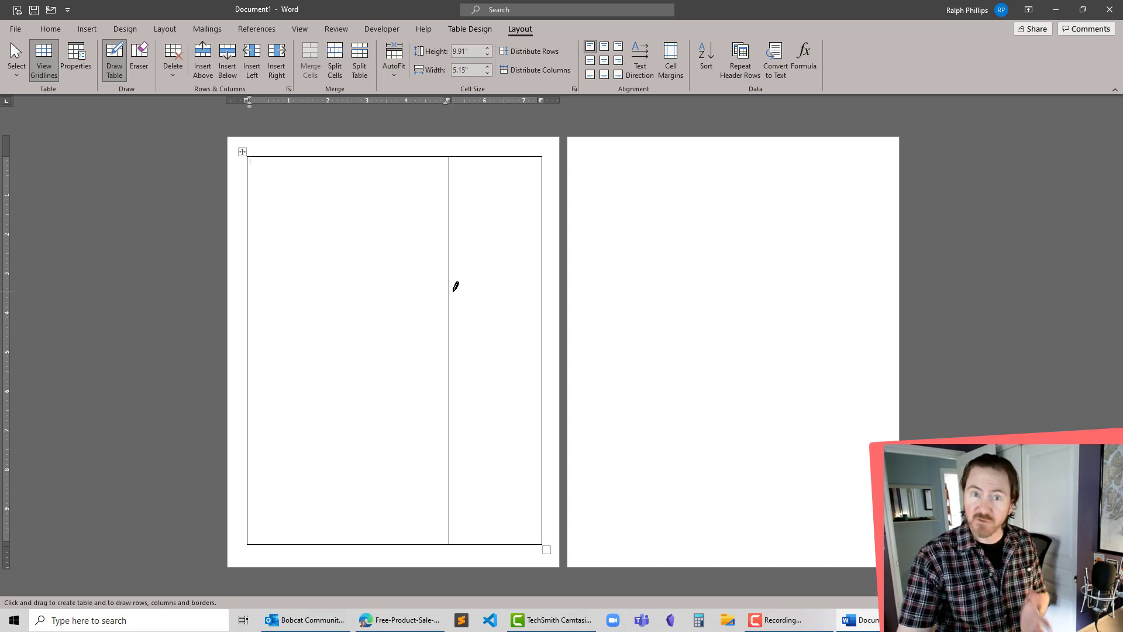
{"action": "mouse_move", "coordinate": [331, 262]}
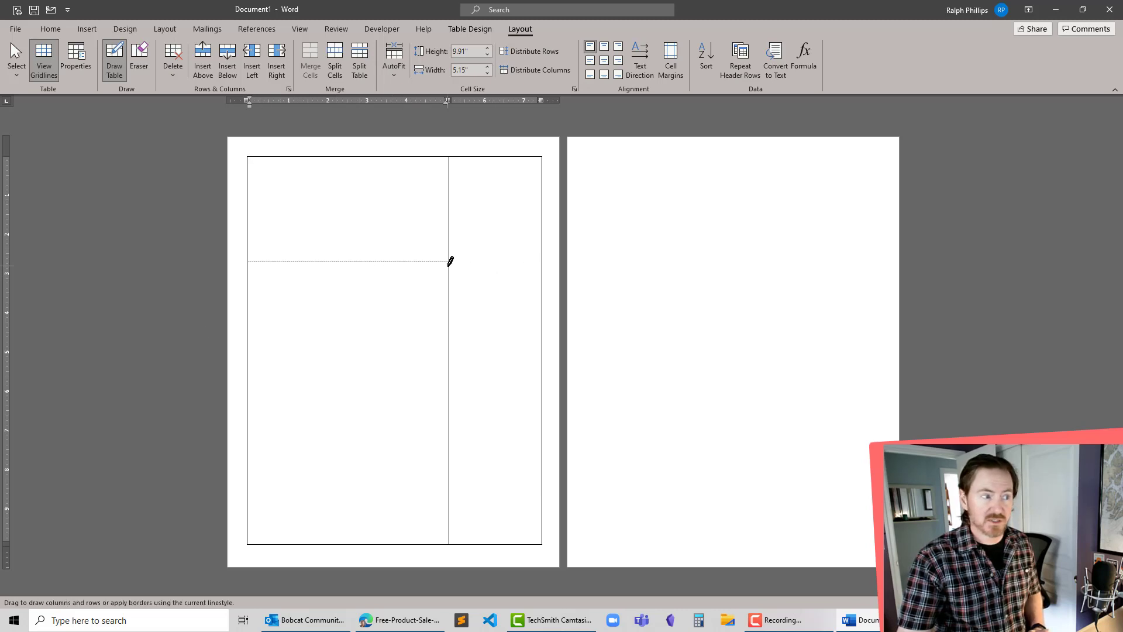
{"action": "left_click_drag", "start_coordinate": [449, 261], "coordinate": [499, 258]}
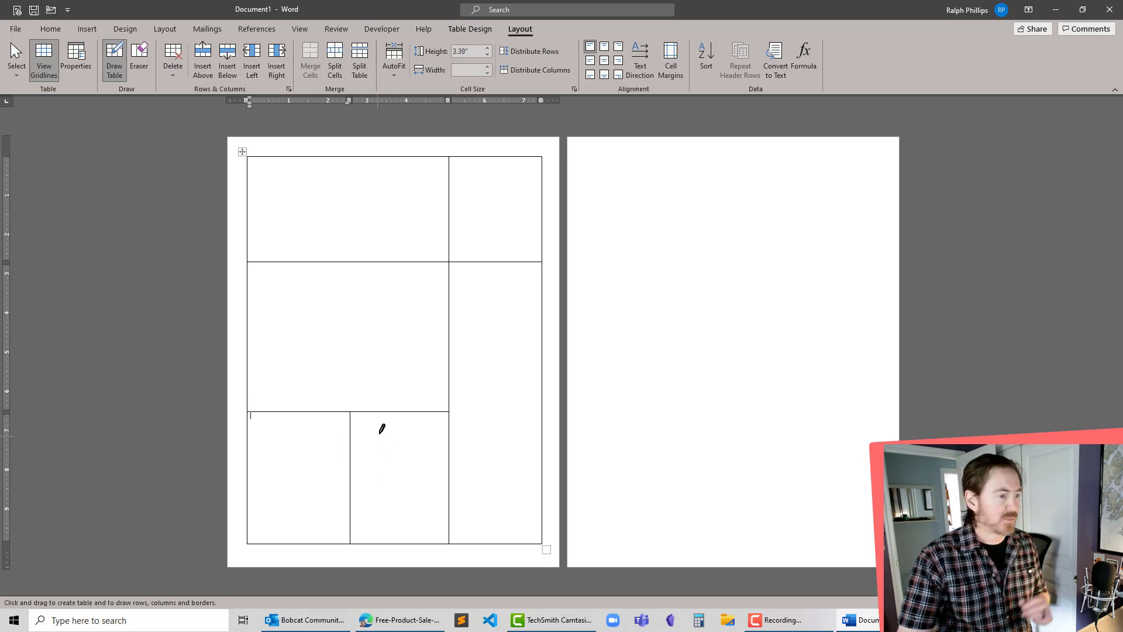
{"action": "left_click_drag", "start_coordinate": [376, 415], "coordinate": [376, 541]}
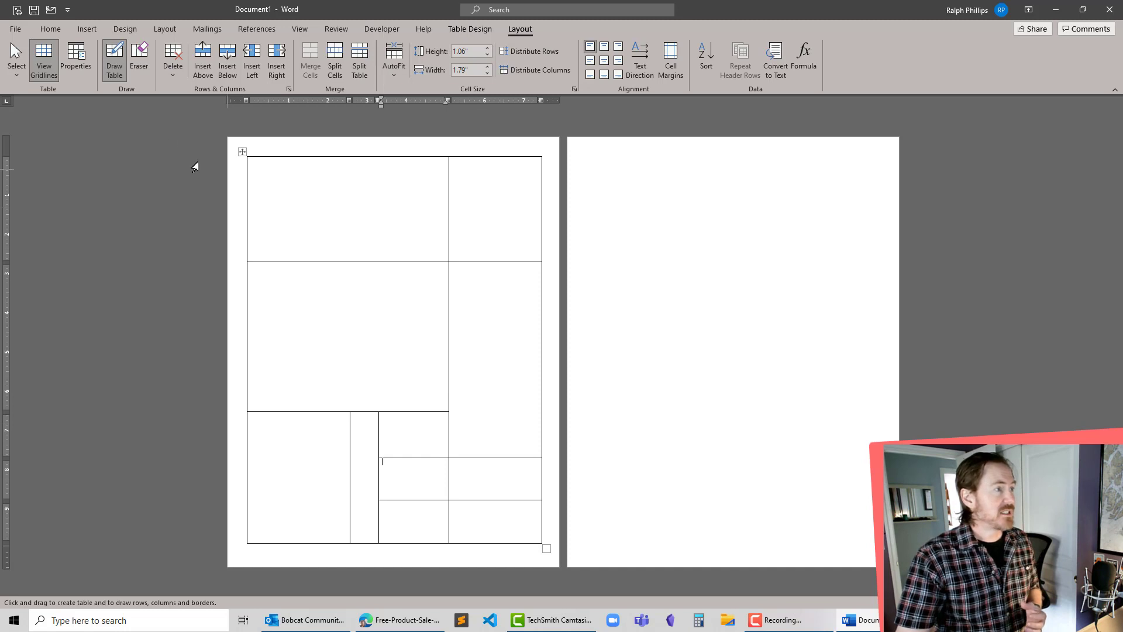
Erase the extra borders in the top cells and the right column with the Eraser, leaving one tall right-hand cell
{"action": "left_click", "coordinate": [140, 60]}
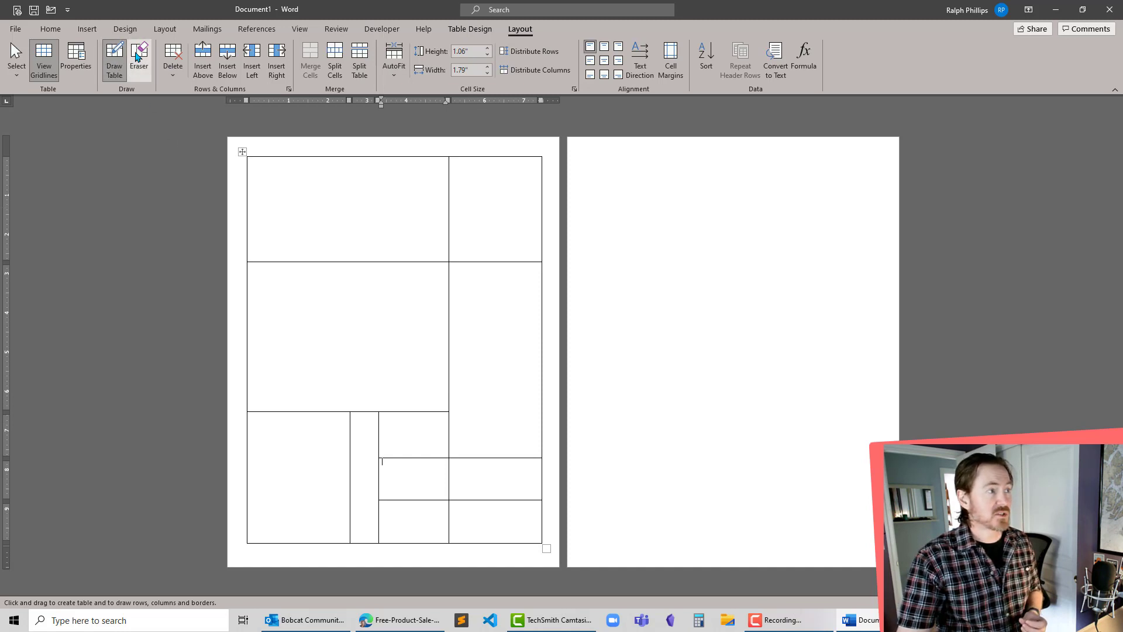
{"action": "left_click", "coordinate": [139, 60]}
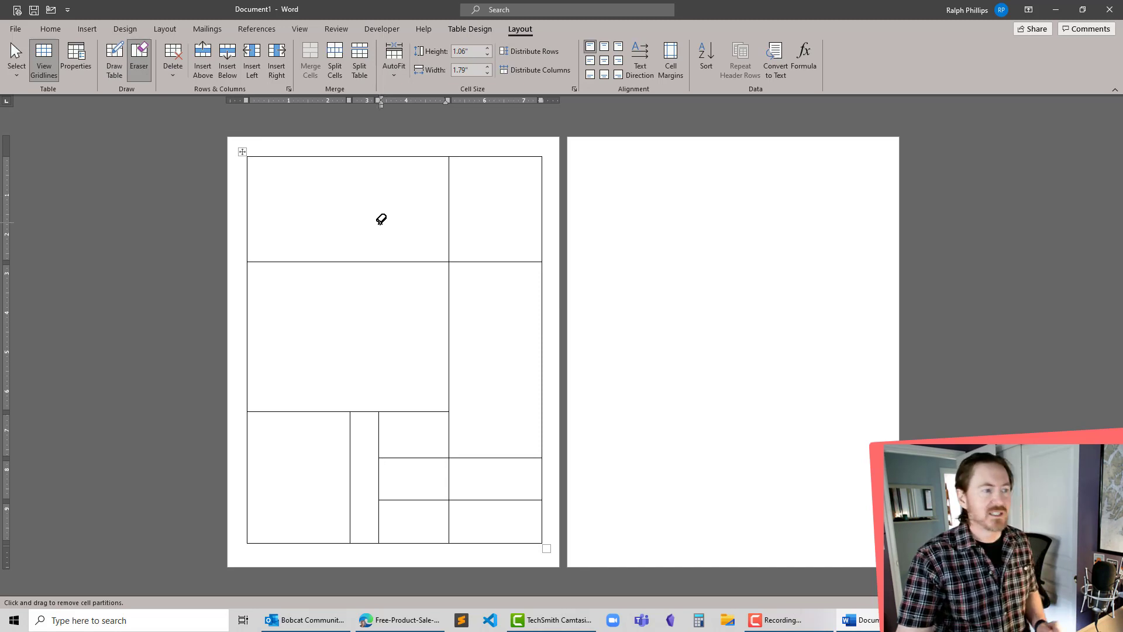
{"action": "mouse_move", "coordinate": [330, 204]}
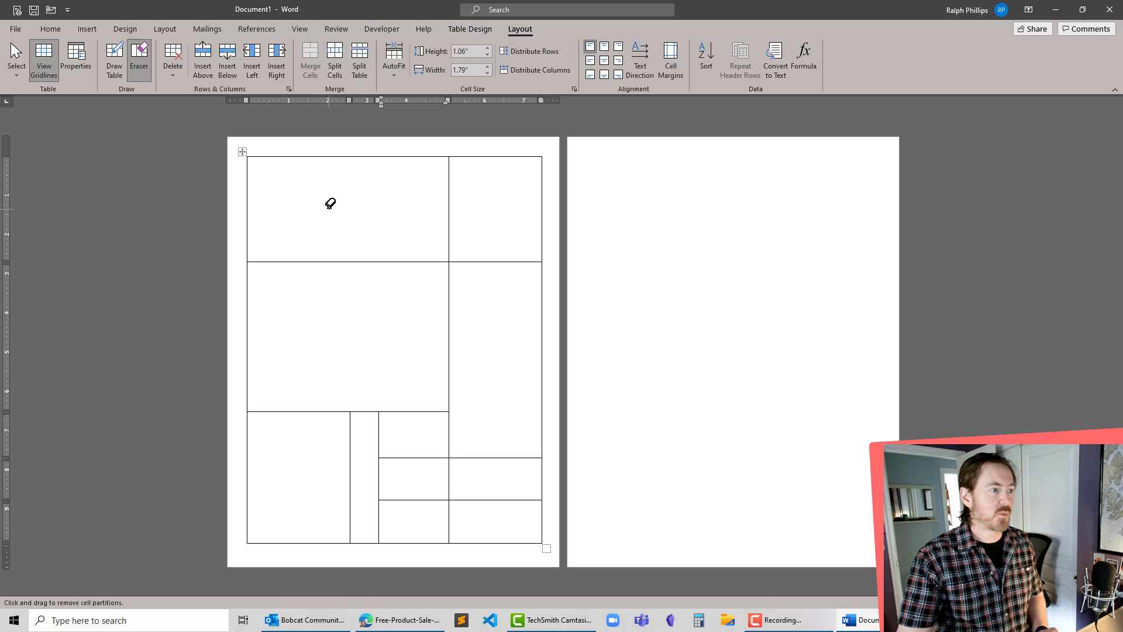
{"action": "left_click_drag", "start_coordinate": [310, 188], "coordinate": [400, 188]}
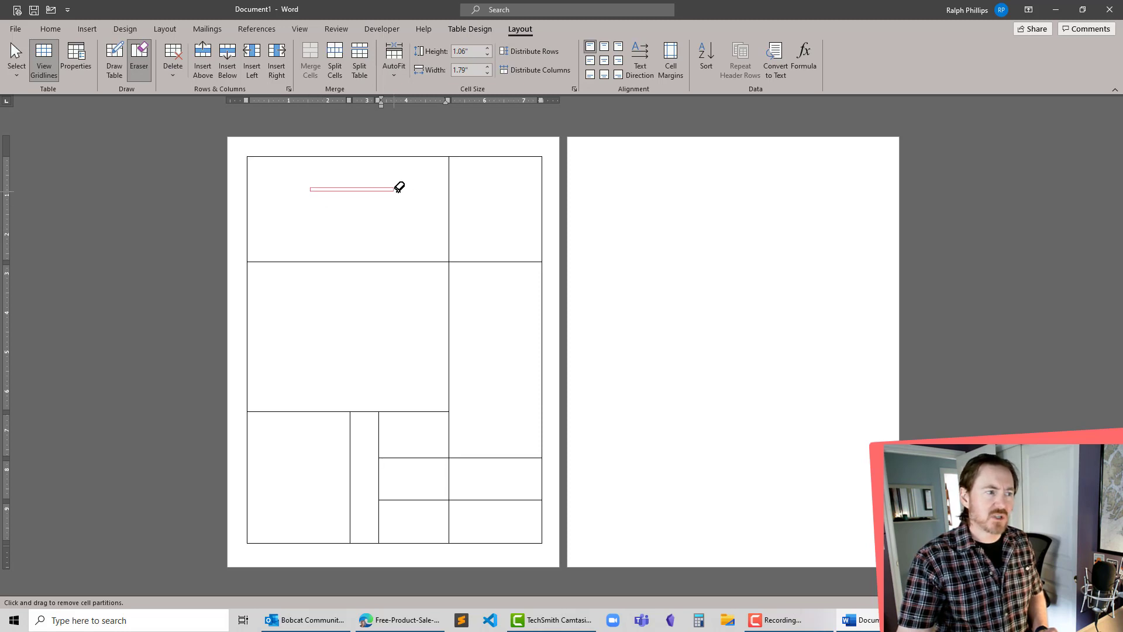
{"action": "left_click_drag", "start_coordinate": [399, 187], "coordinate": [414, 226]}
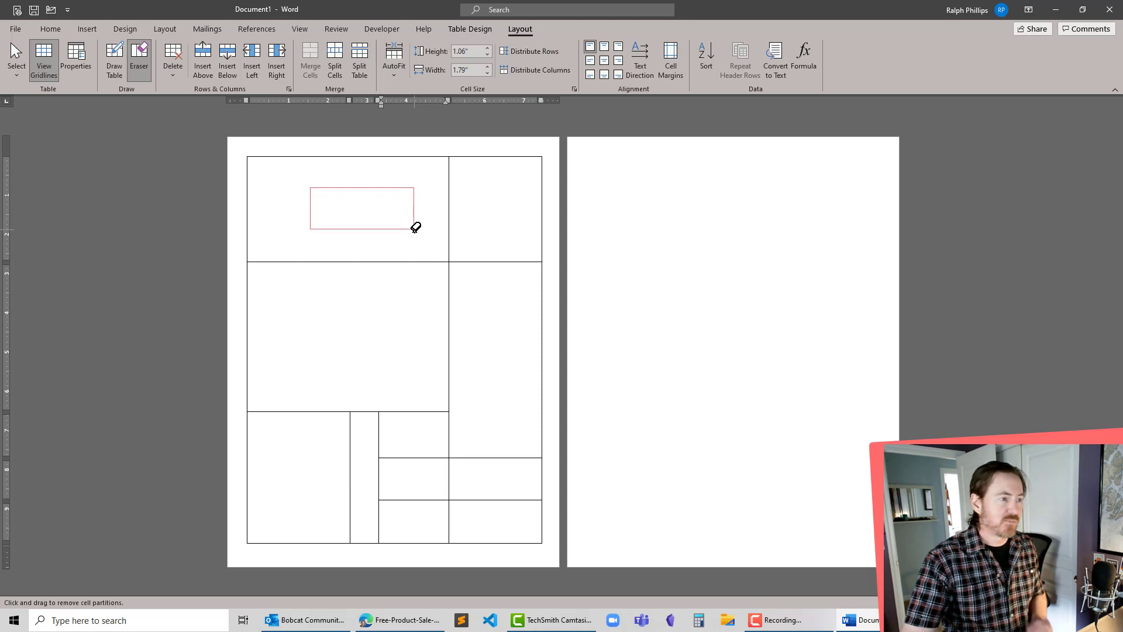
{"action": "left_click_drag", "start_coordinate": [415, 227], "coordinate": [508, 316]}
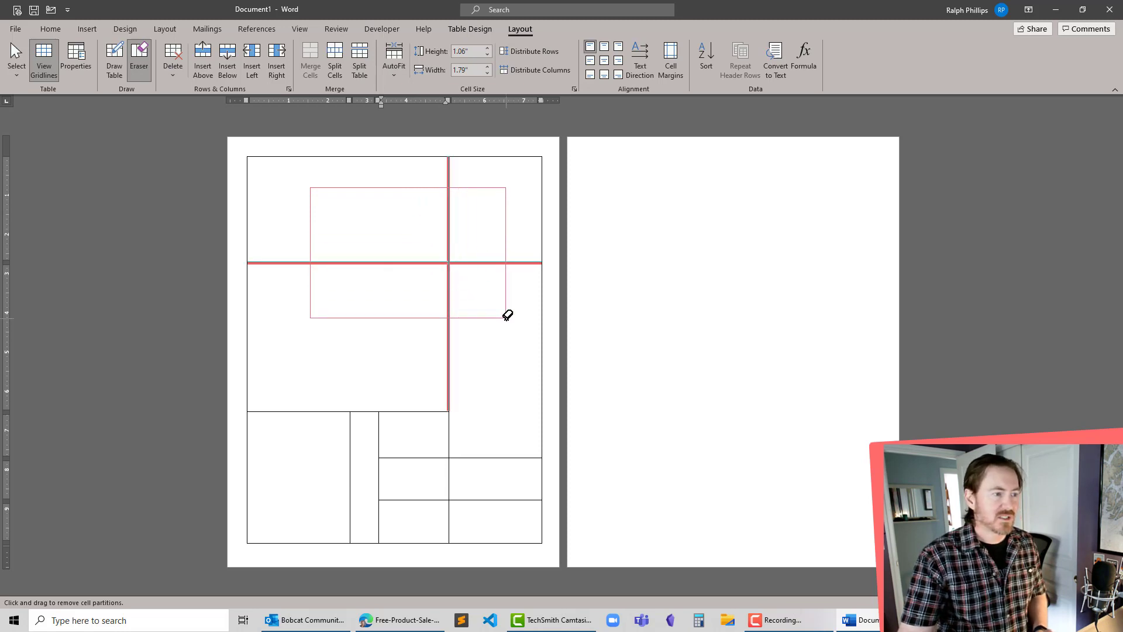
{"action": "left_click_drag", "start_coordinate": [507, 315], "coordinate": [392, 392]}
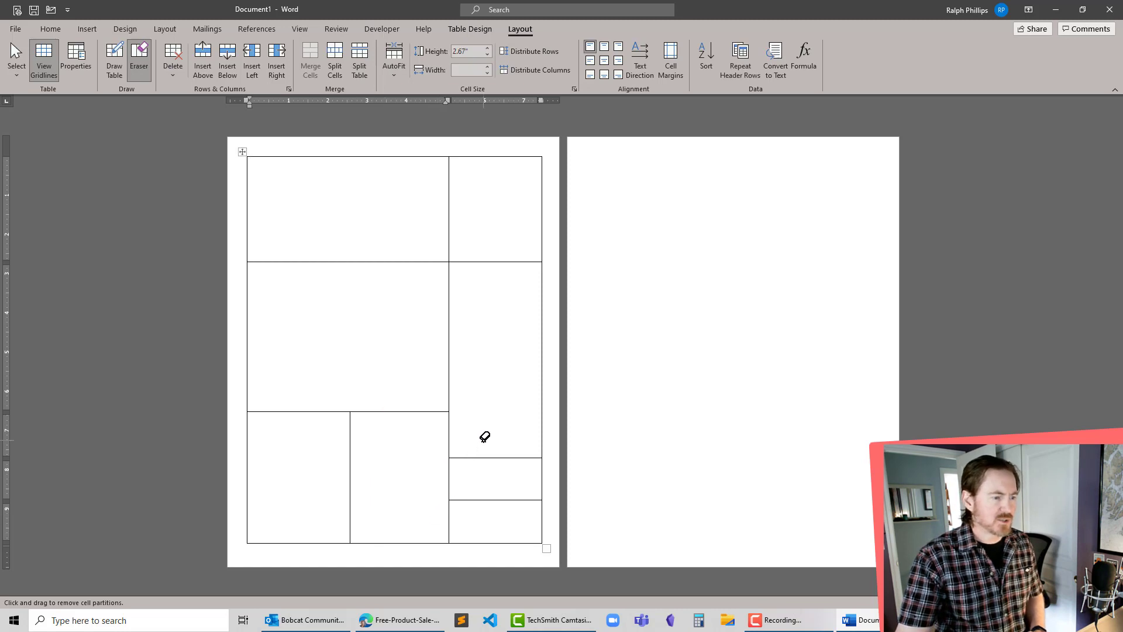
{"action": "mouse_move", "coordinate": [504, 518]}
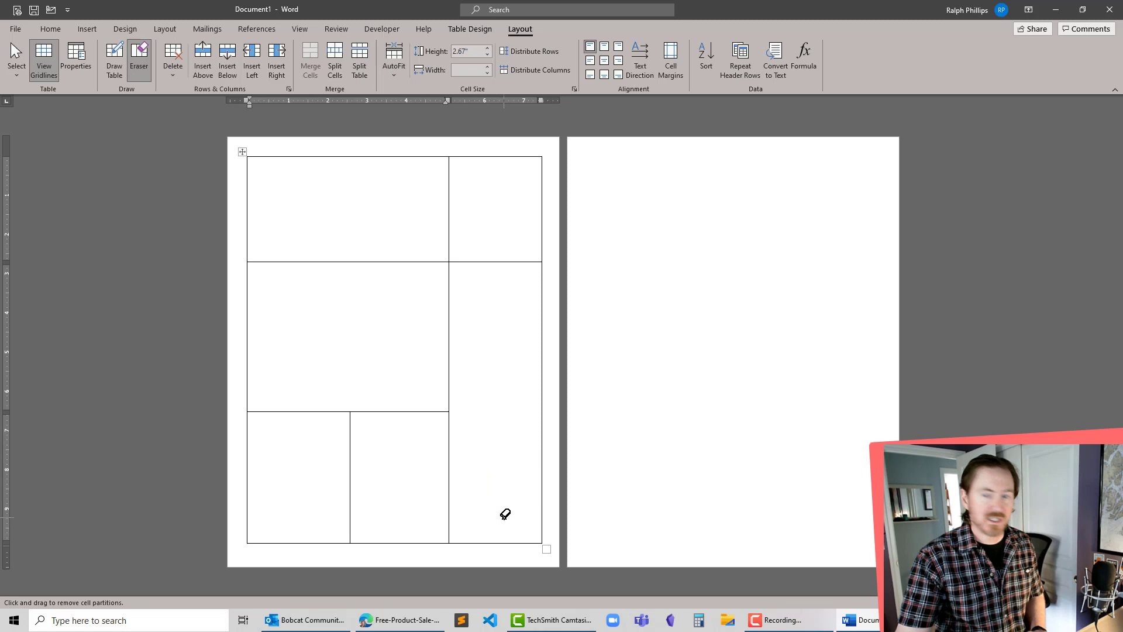
{"action": "left_click", "coordinate": [250, 161]}
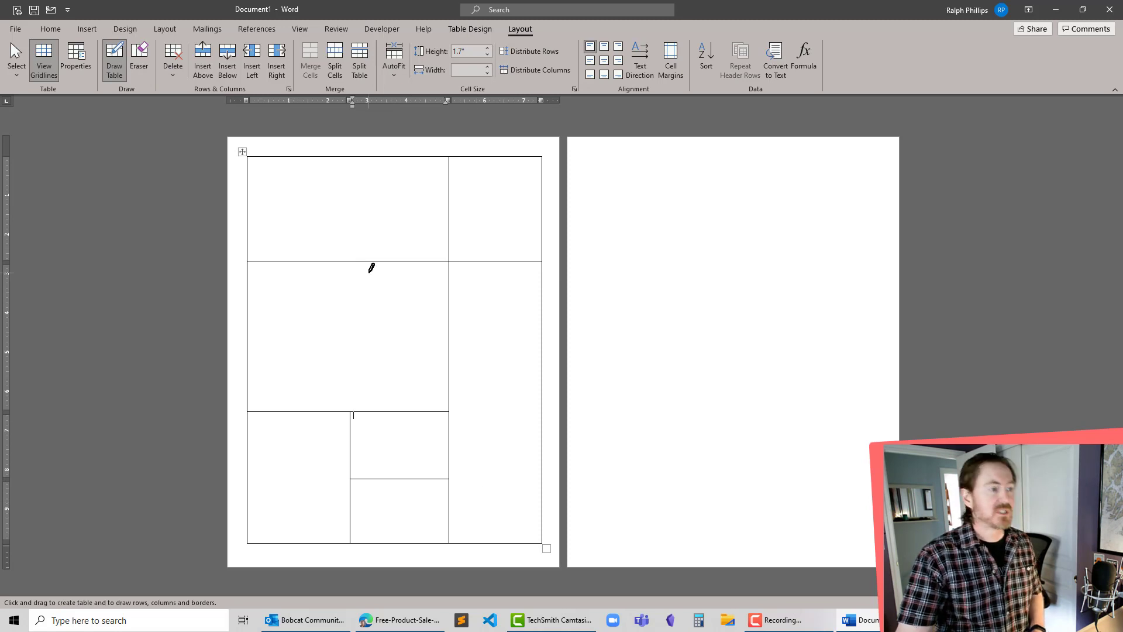
{"action": "mouse_move", "coordinate": [414, 306]}
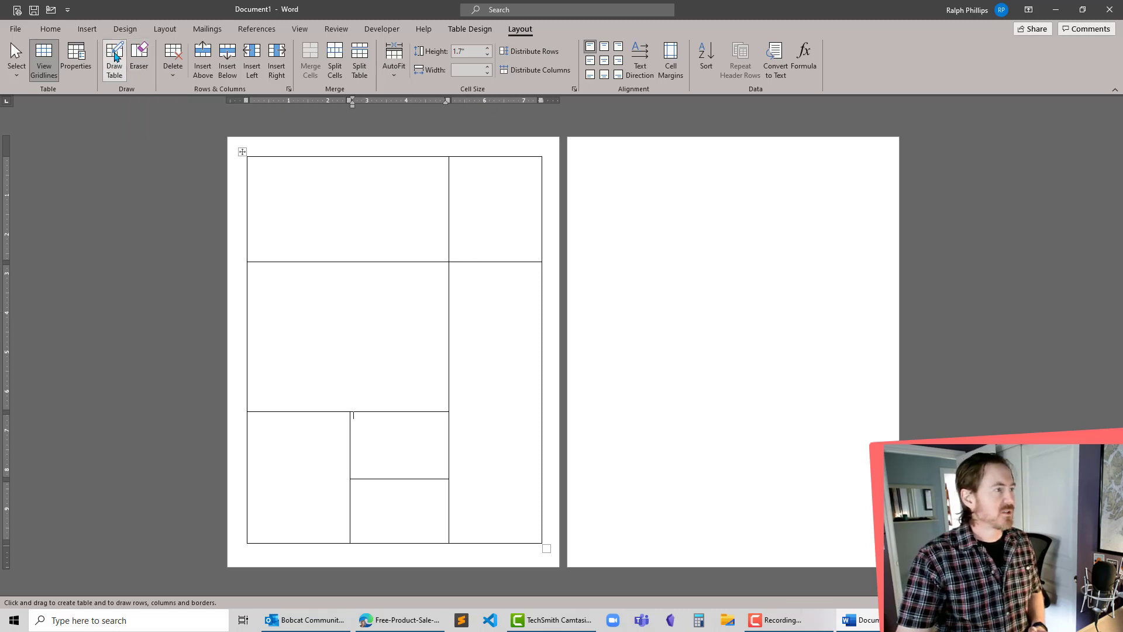
{"action": "mouse_move", "coordinate": [114, 60]}
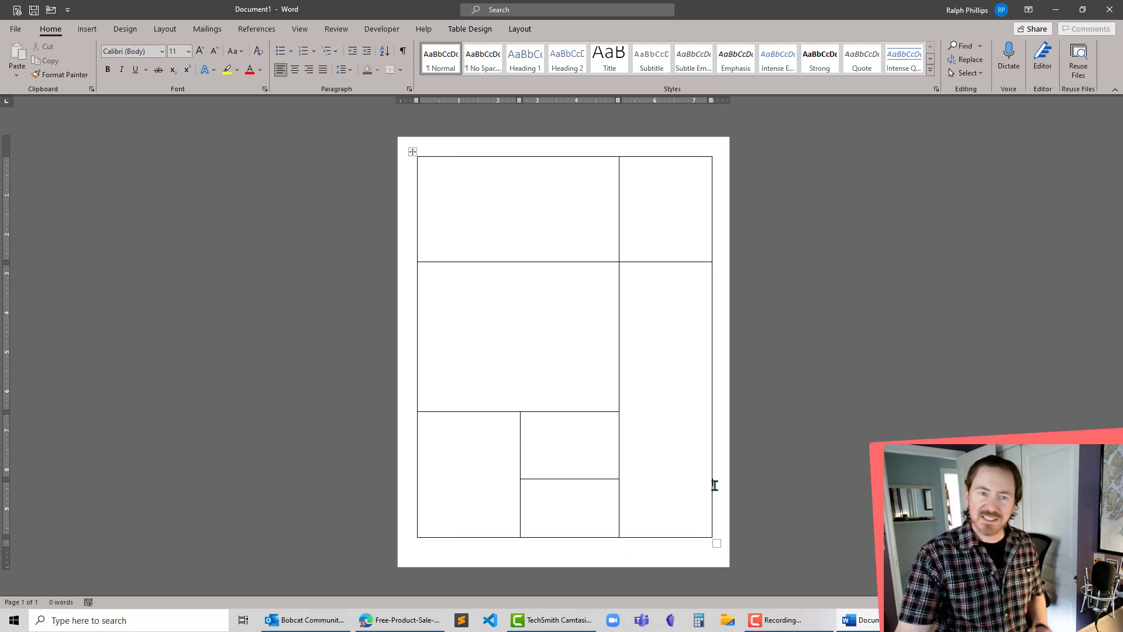
{"action": "mouse_move", "coordinate": [512, 265]}
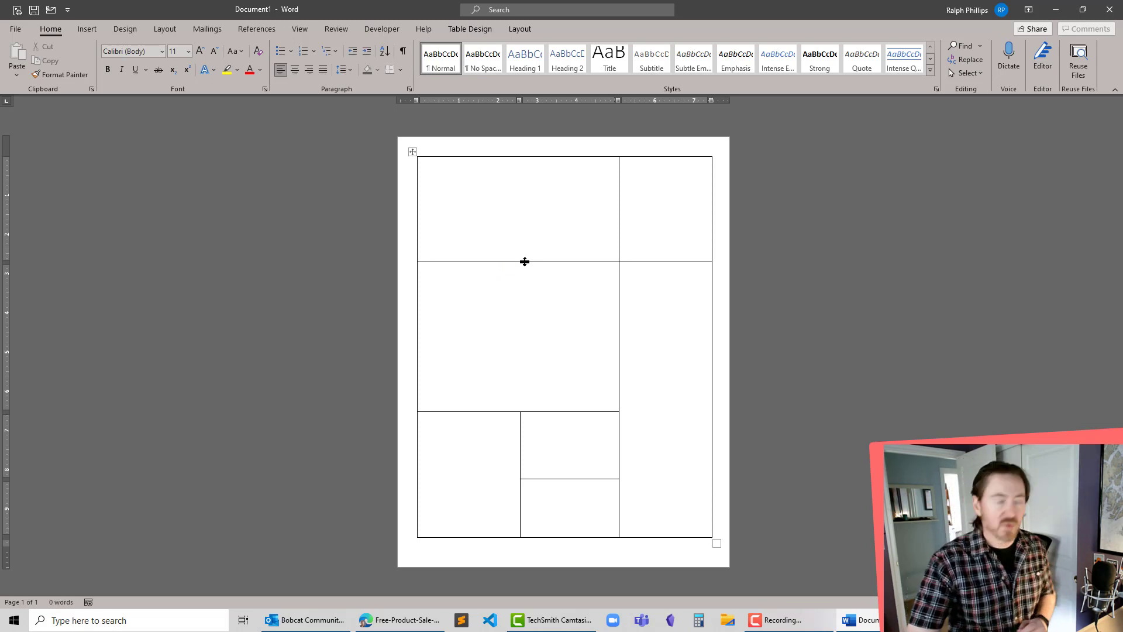
Select the whole table and show the Borders dropdown on Table Design
{"action": "left_click", "coordinate": [412, 151]}
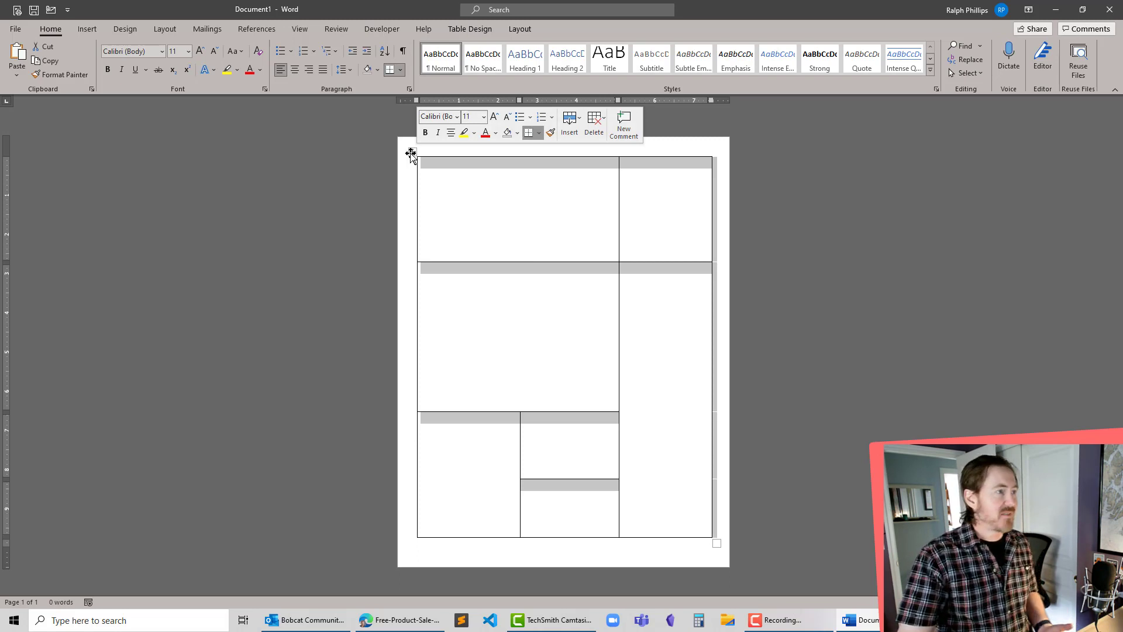
{"action": "left_click", "coordinate": [519, 29]}
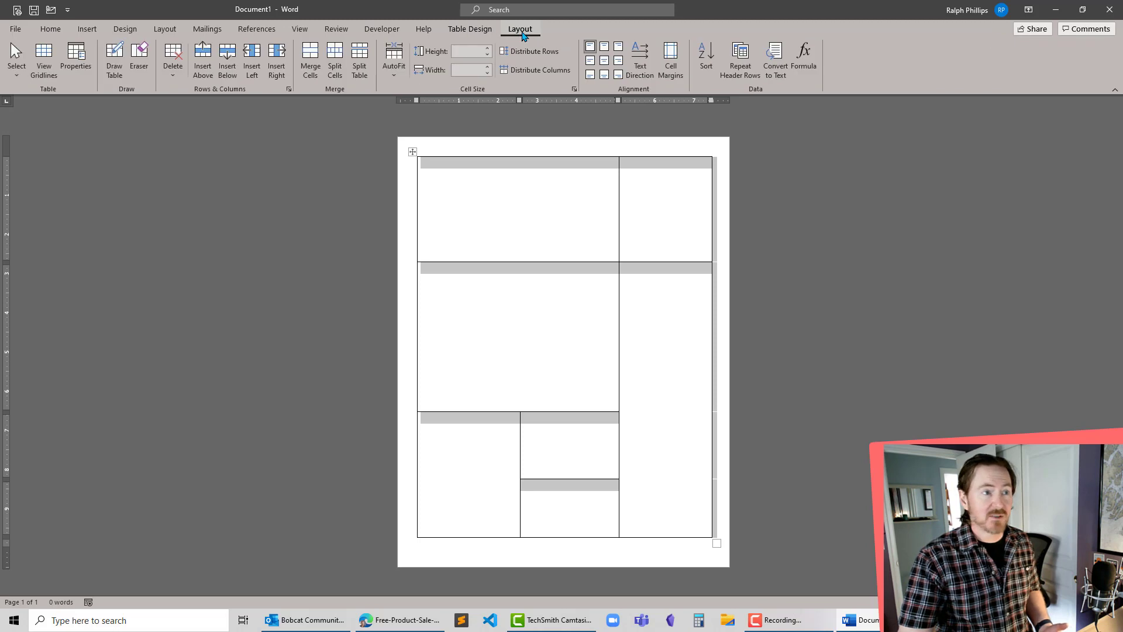
{"action": "left_click", "coordinate": [470, 29]}
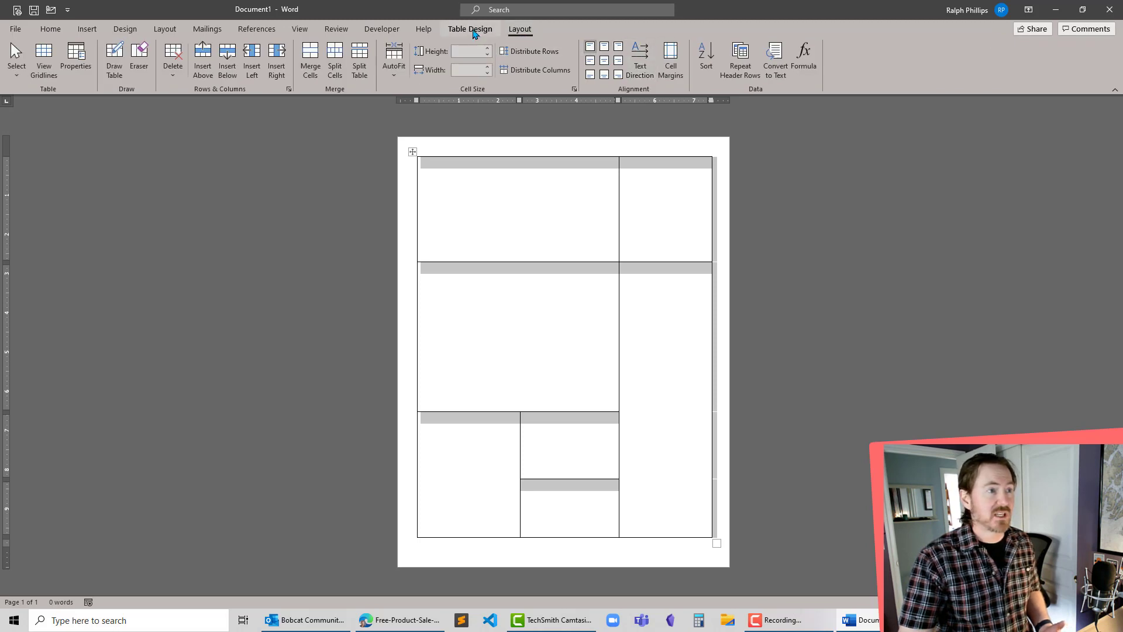
{"action": "left_click", "coordinate": [470, 29]}
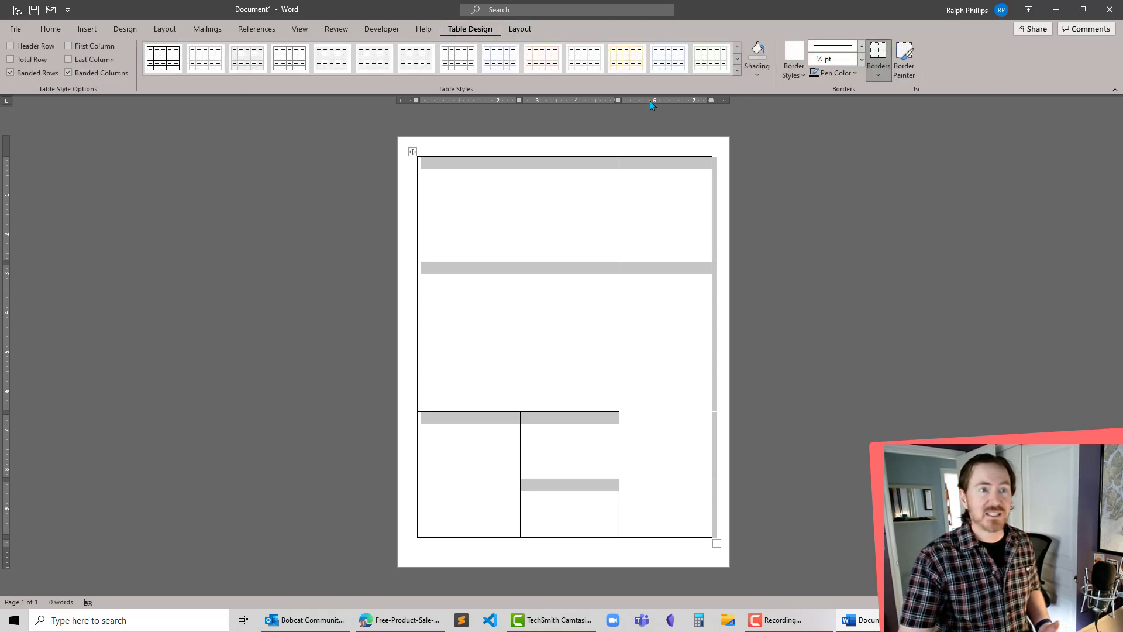
{"action": "mouse_move", "coordinate": [879, 64]}
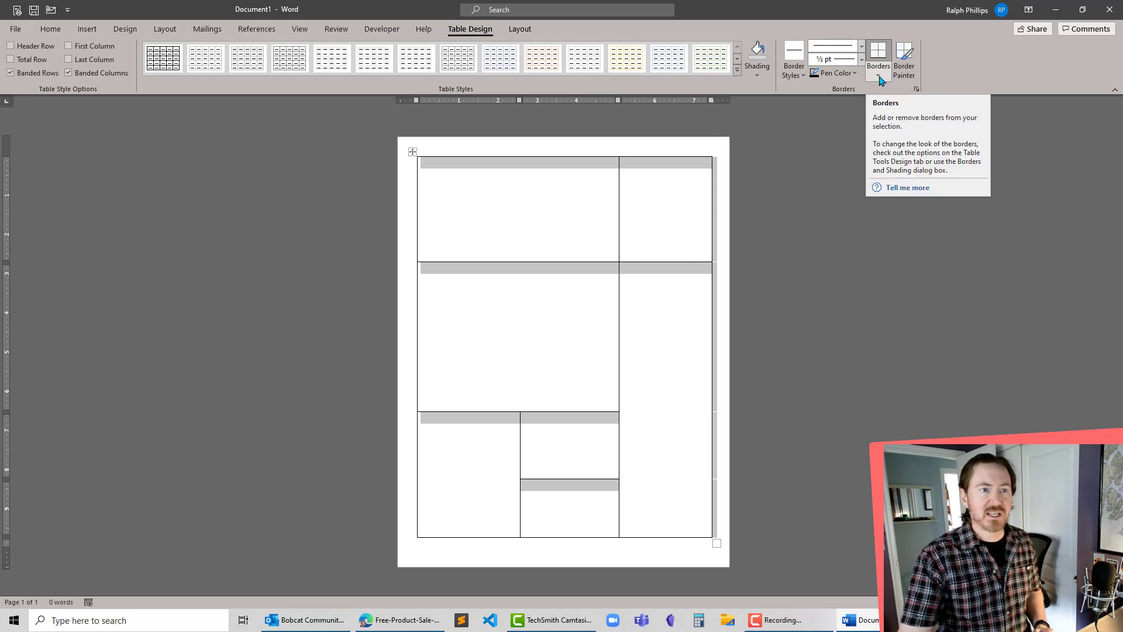
{"action": "left_click", "coordinate": [887, 74]}
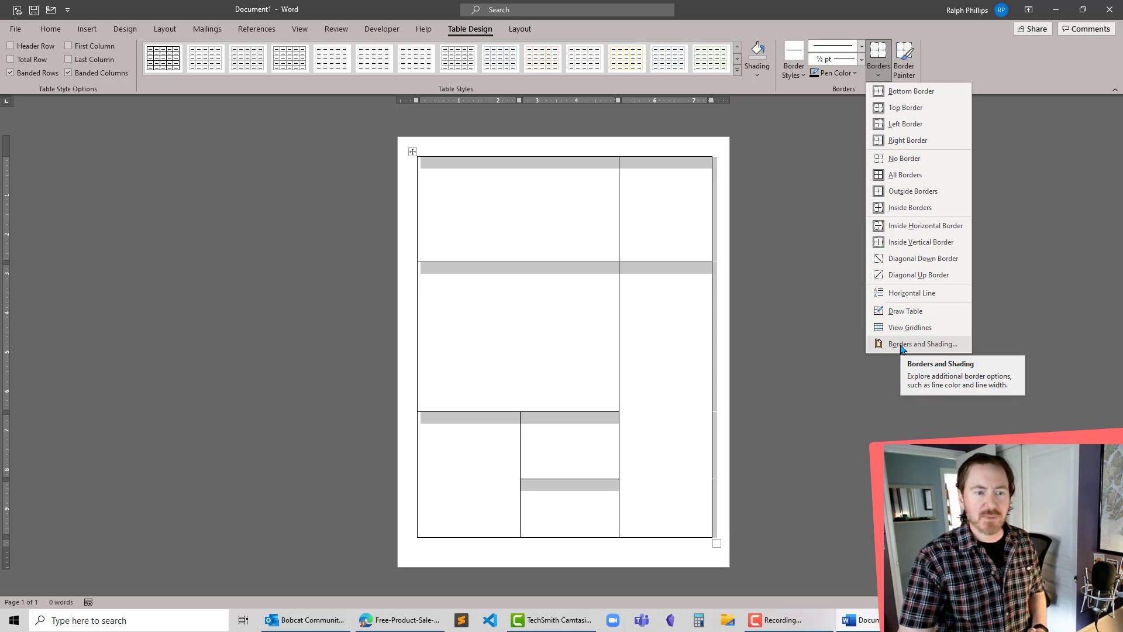
Review the Borders and Shading dialog and close it, keeping thin solid borders
{"action": "left_click", "coordinate": [925, 344]}
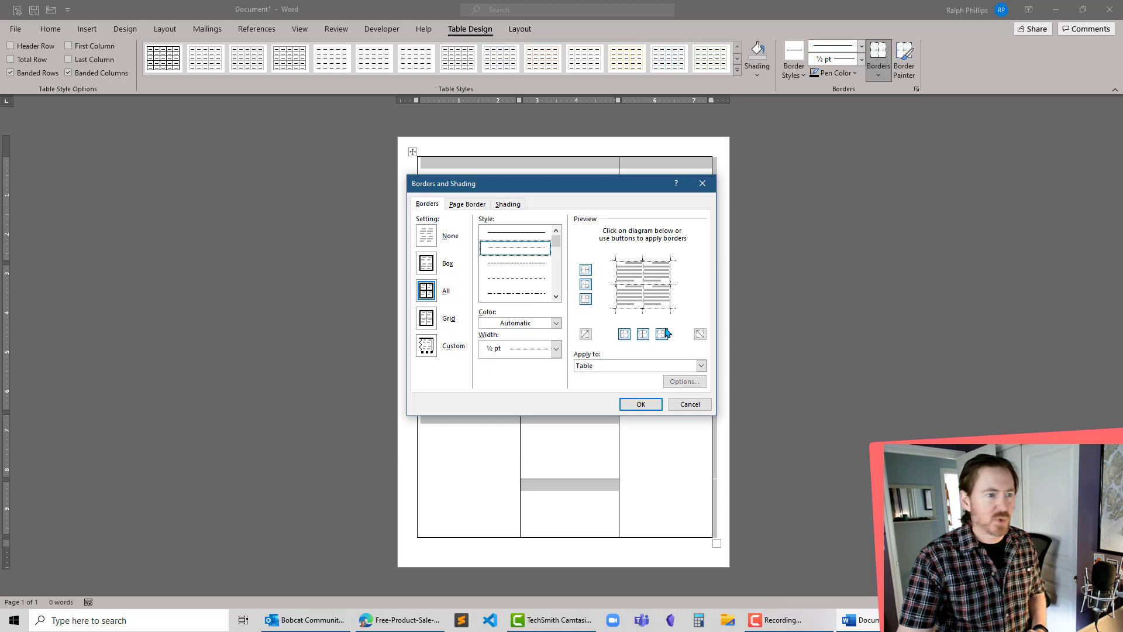
{"action": "mouse_move", "coordinate": [645, 329]}
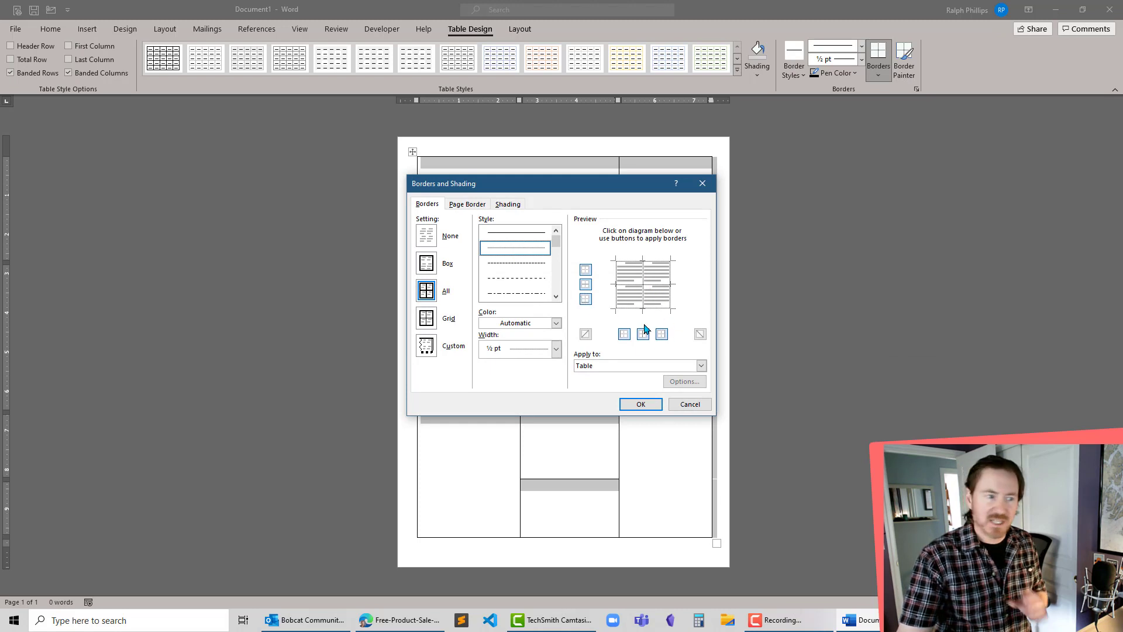
{"action": "left_click", "coordinate": [640, 405]}
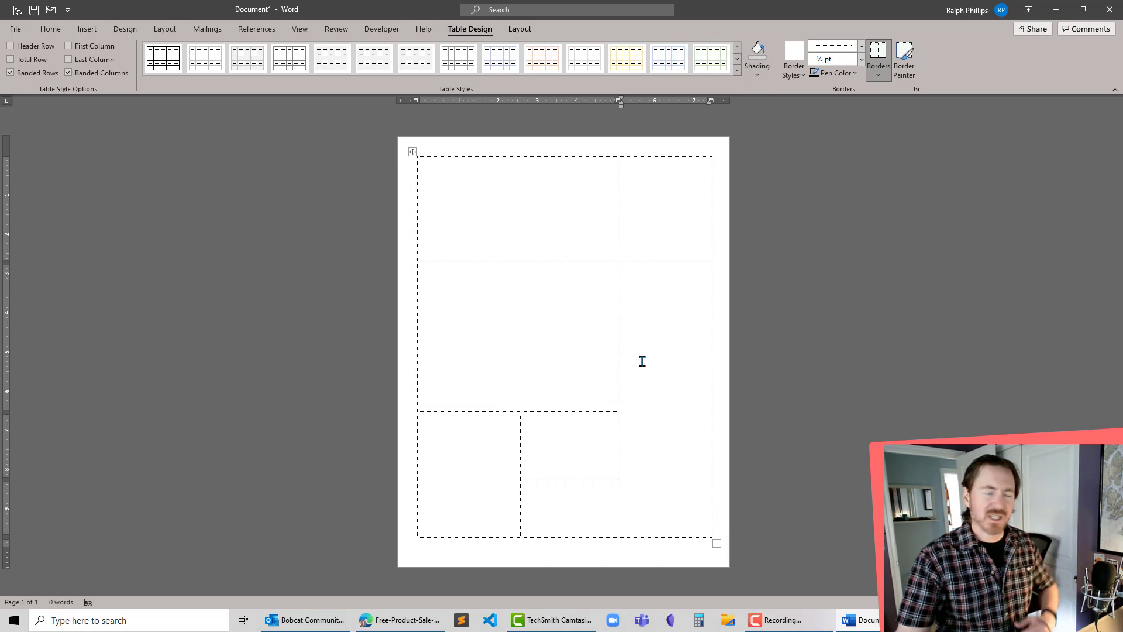
{"action": "left_click", "coordinate": [622, 276]}
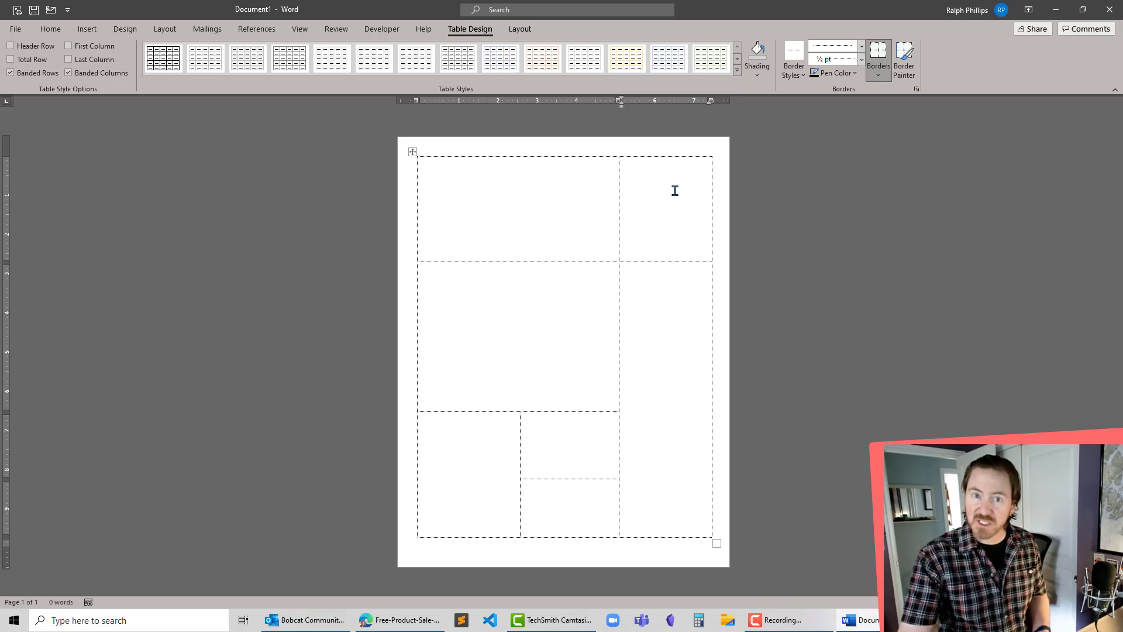
{"action": "mouse_move", "coordinate": [645, 227]}
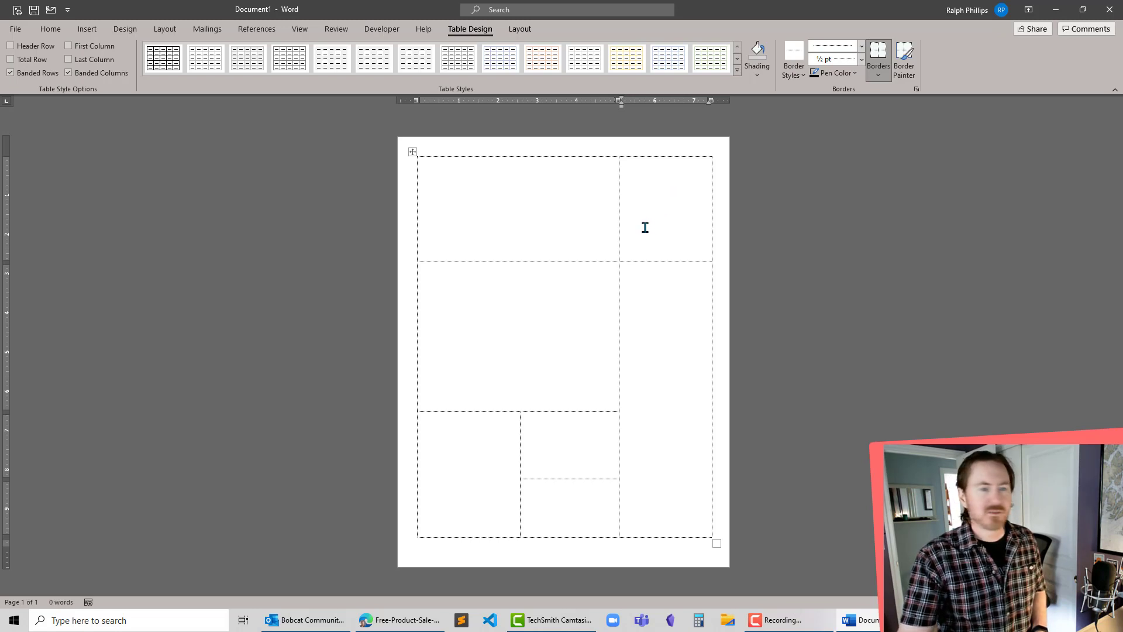